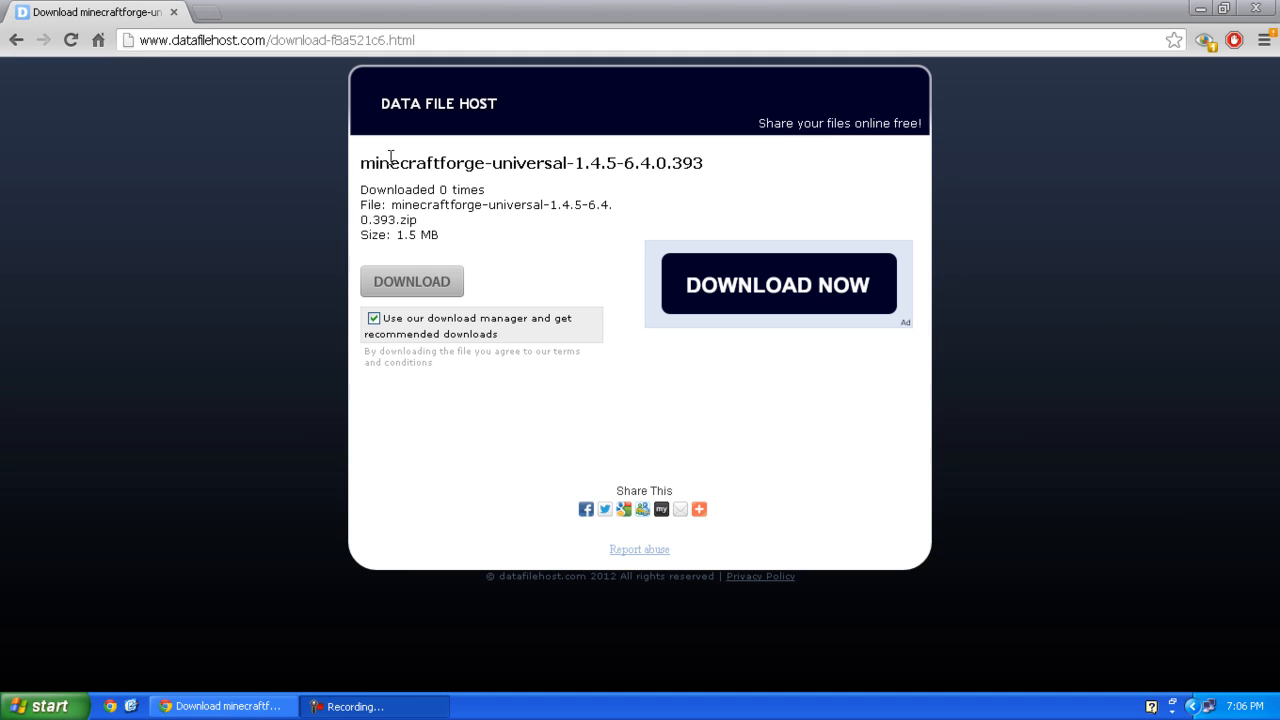
# - Untick 'Use our download manager' on the DataFileHost Forge 1.4.5 page
pyautogui.doubleClick(376, 162)
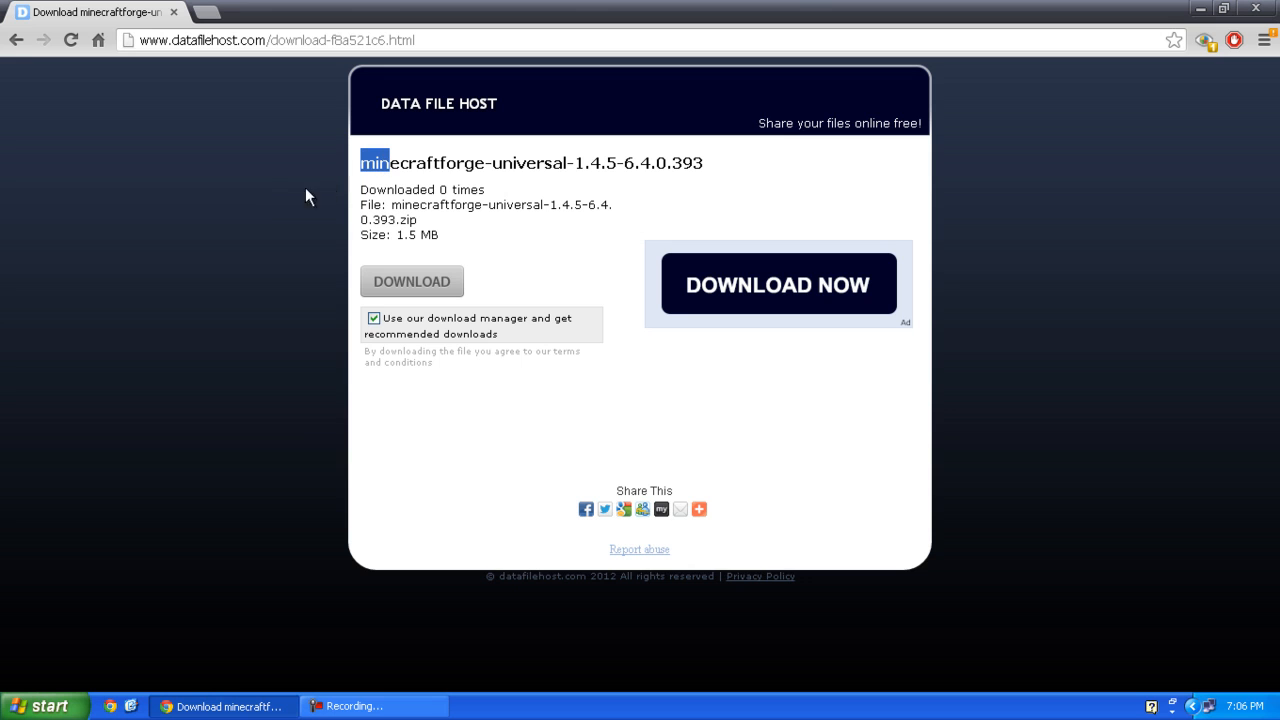
pyautogui.moveTo(256, 210)
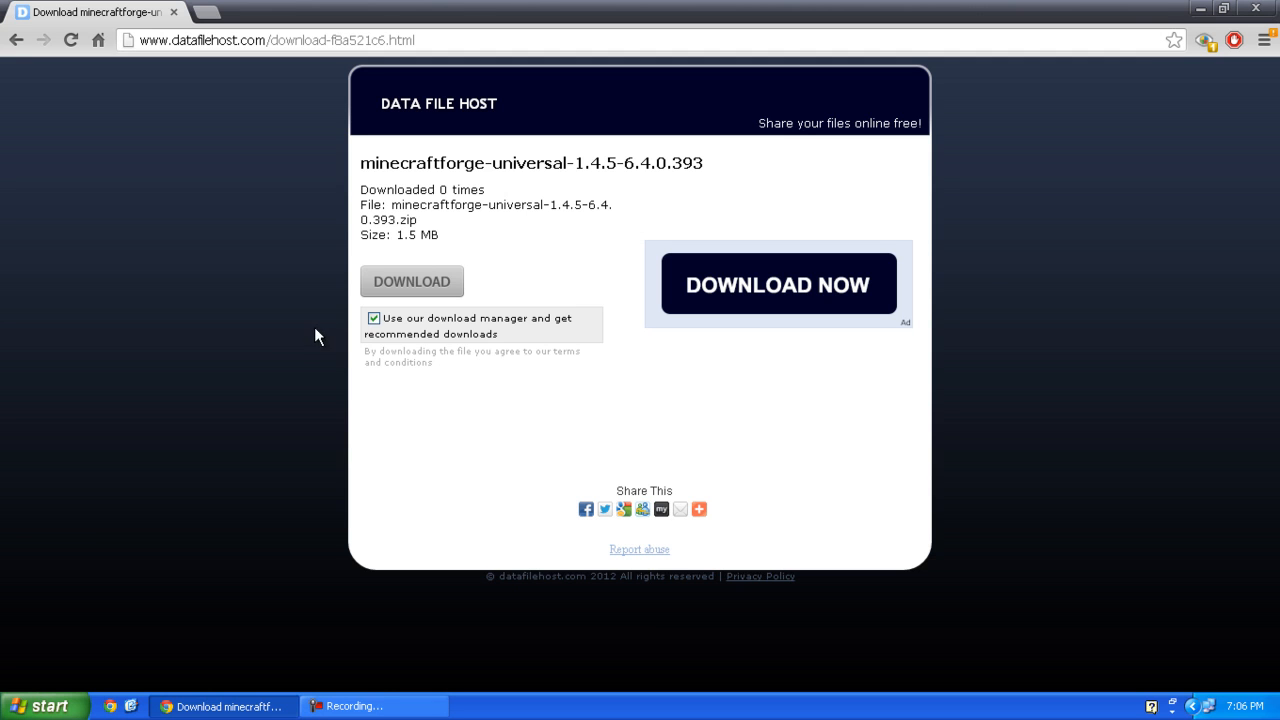
pyautogui.click(372, 318)
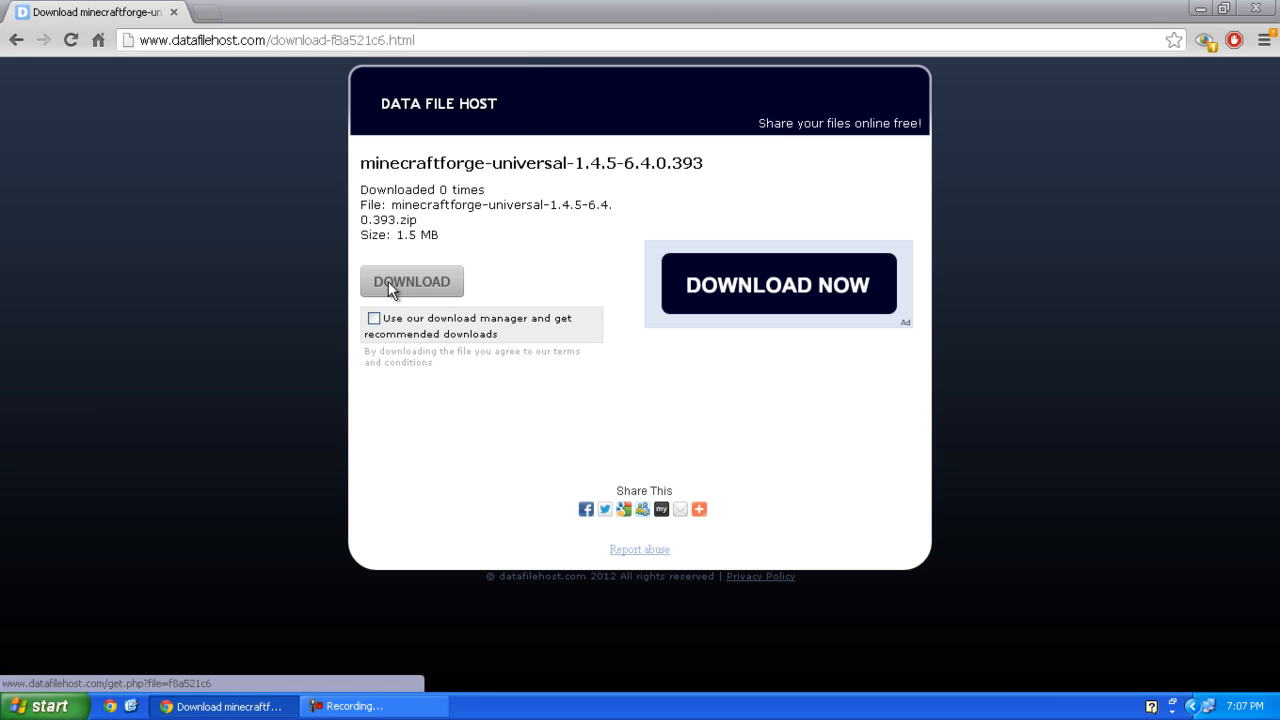
# - Save minecraftforge-universal-1.4.5-6.4.0.393.zip to Downloads and view it in WinRAR
pyautogui.click(412, 280)
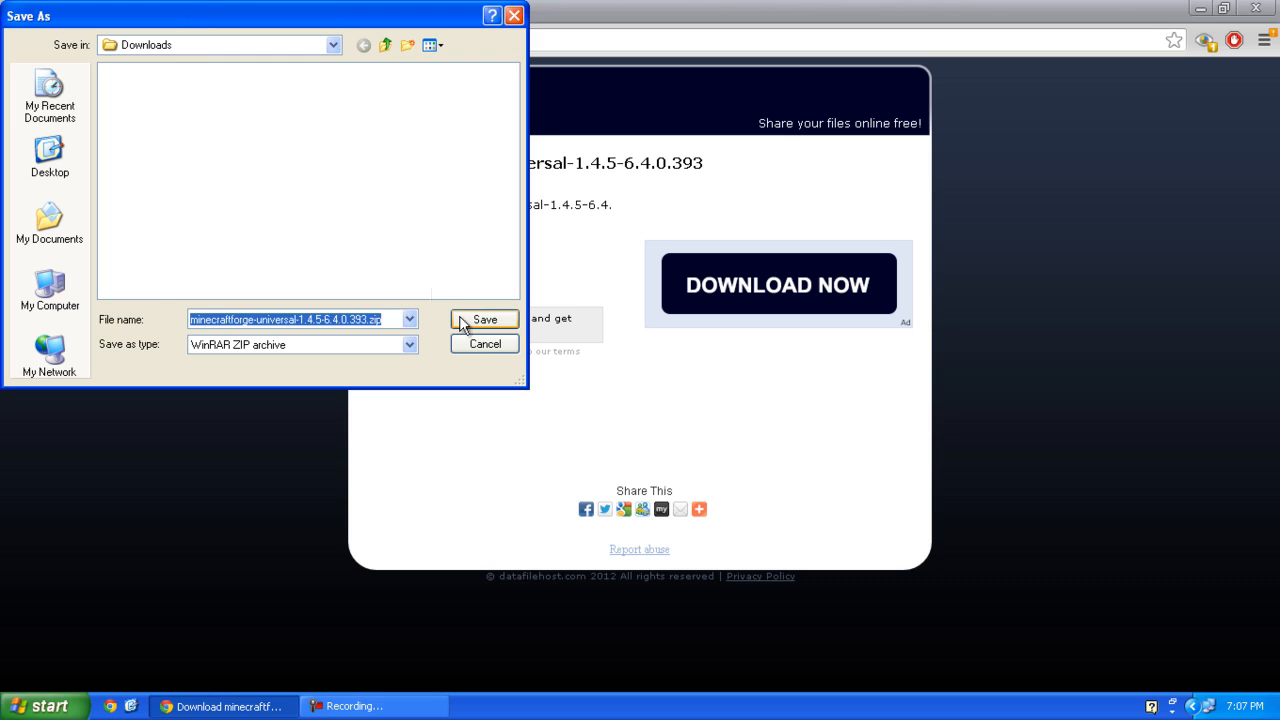
pyautogui.click(484, 320)
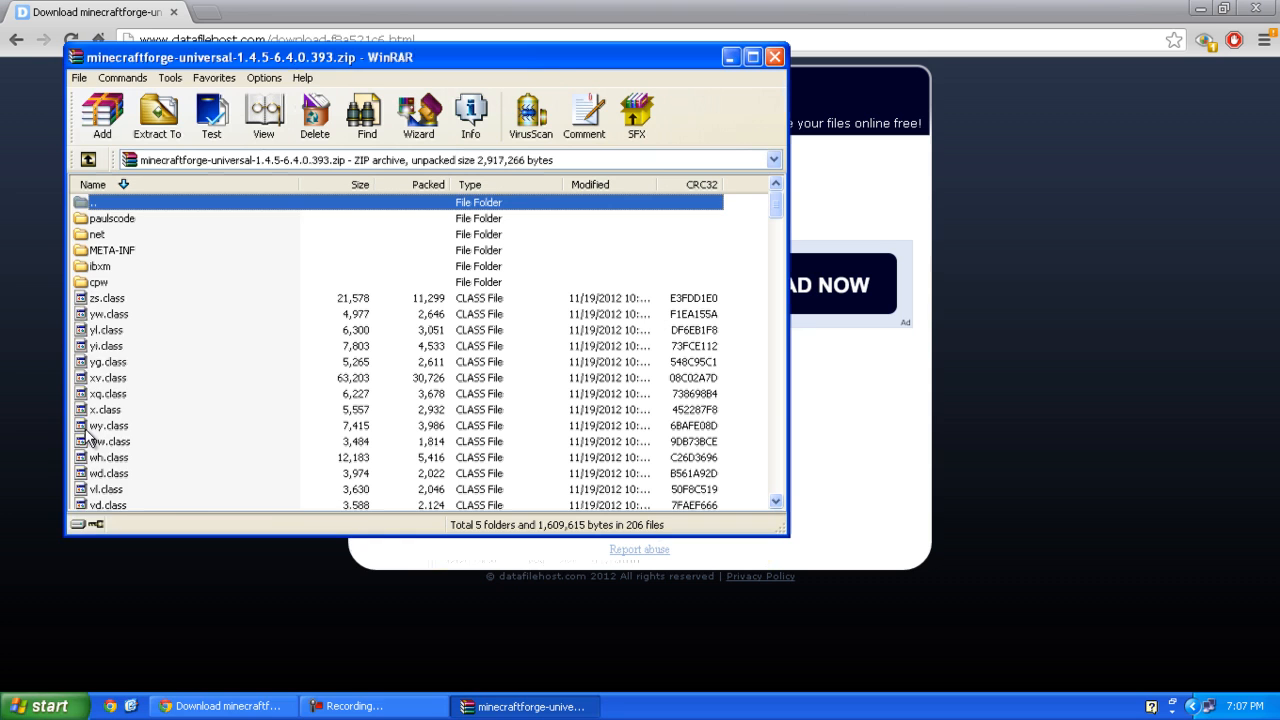
# - Navigate via %appdata% to .minecraft\bin and bring up actions for minecraft.jar
pyautogui.write('%appdata%')
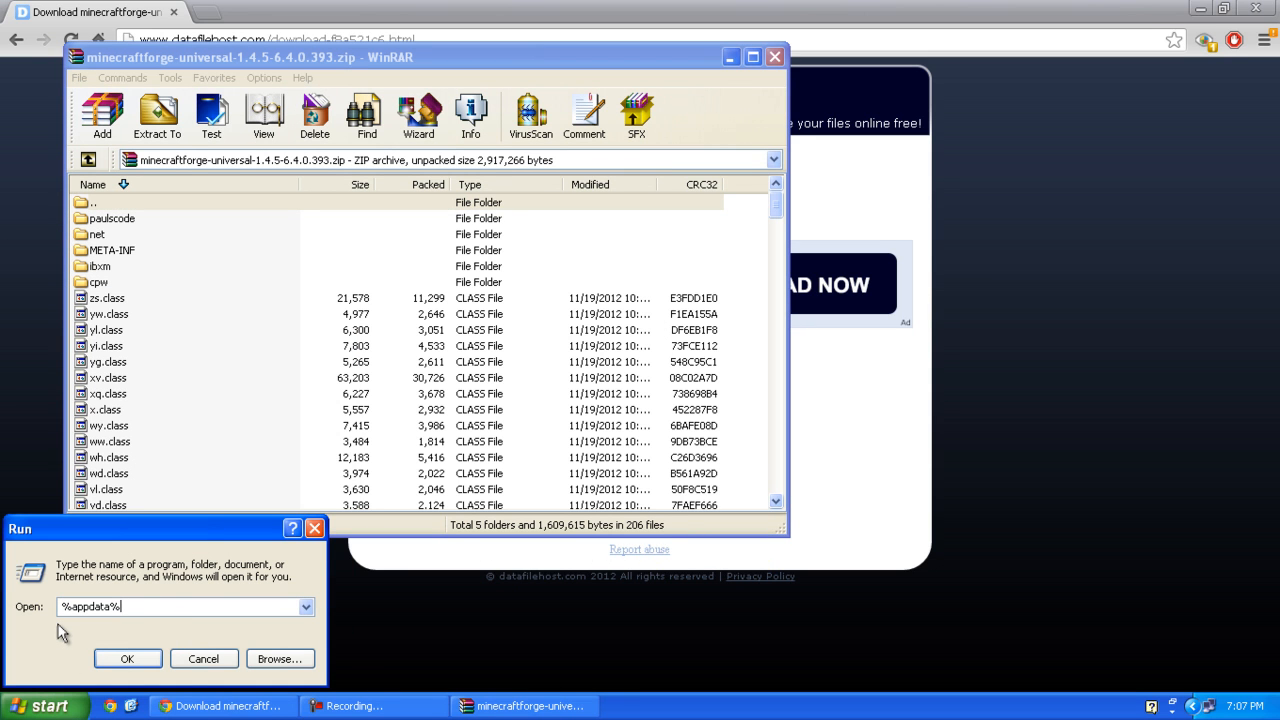
pyautogui.click(128, 658)
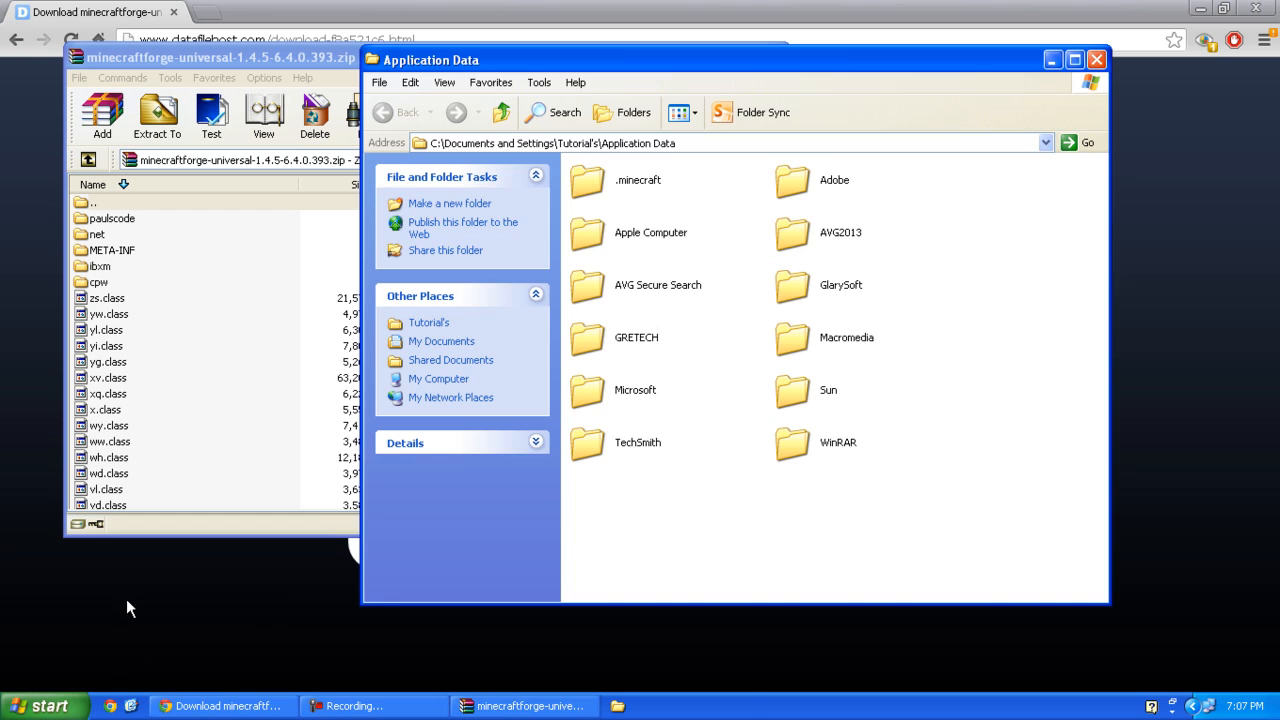
pyautogui.doubleClick(636, 180)
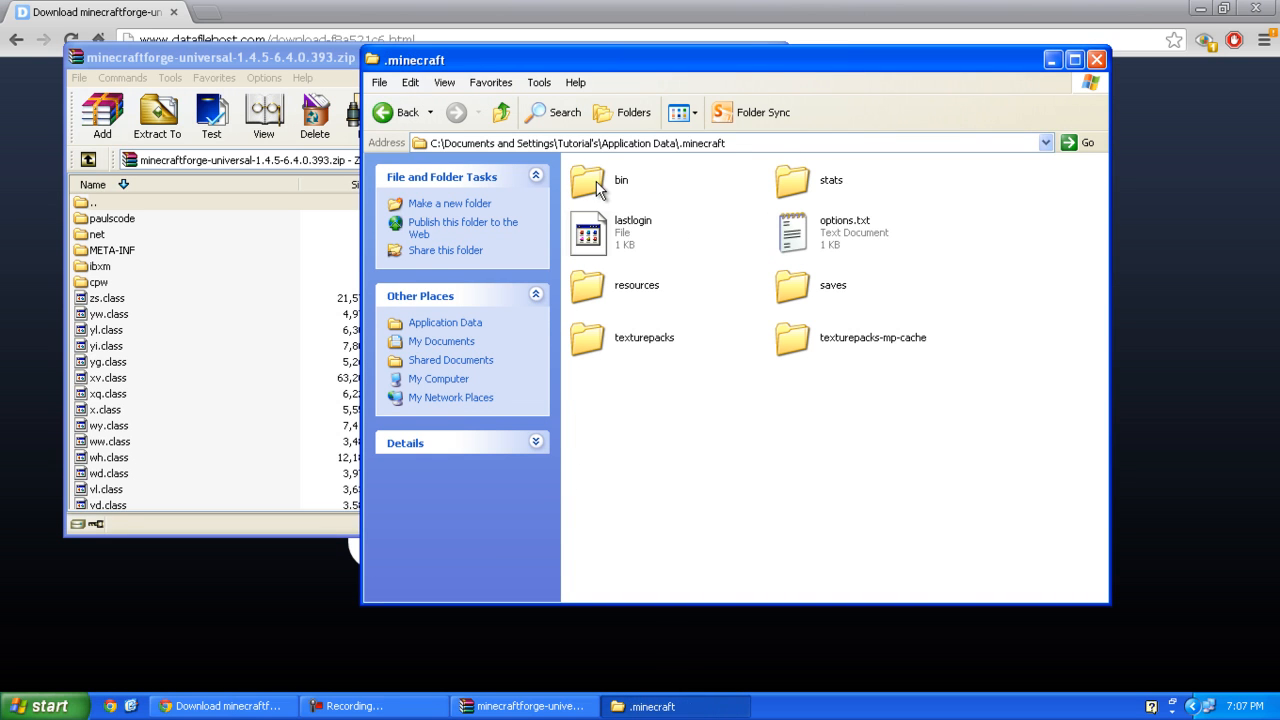
pyautogui.doubleClick(588, 180)
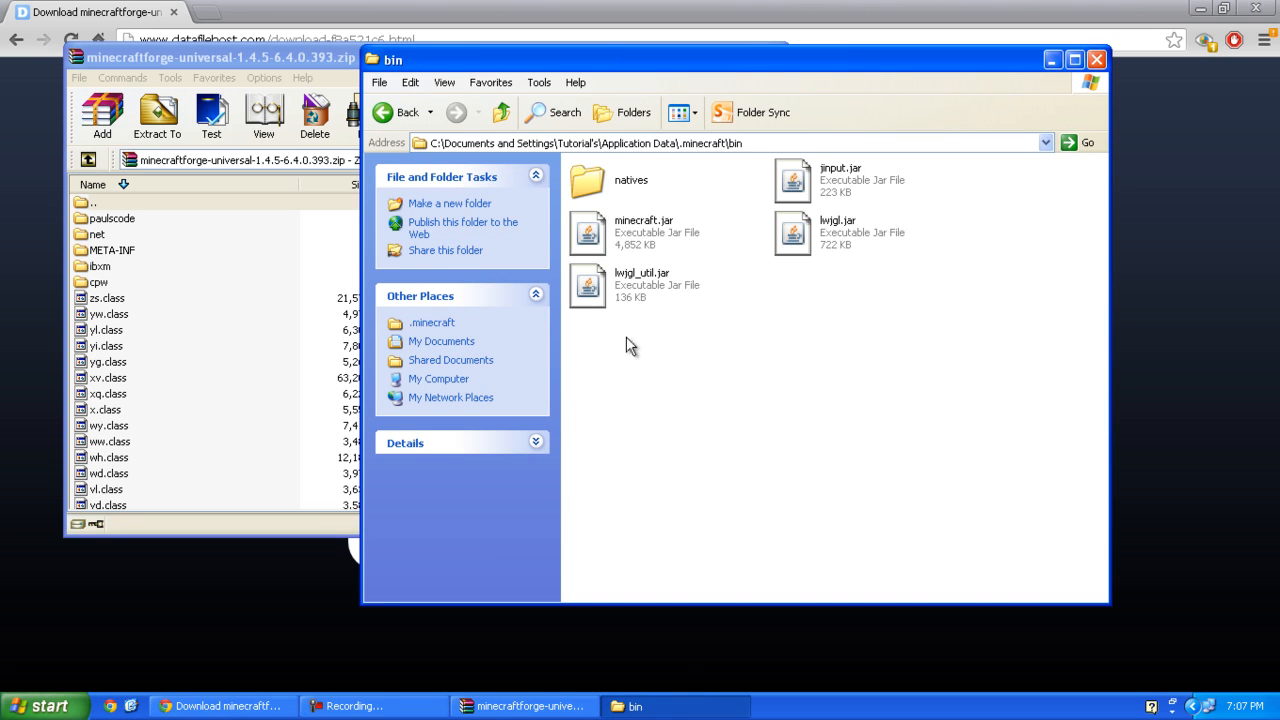
pyautogui.rightClick(644, 232)
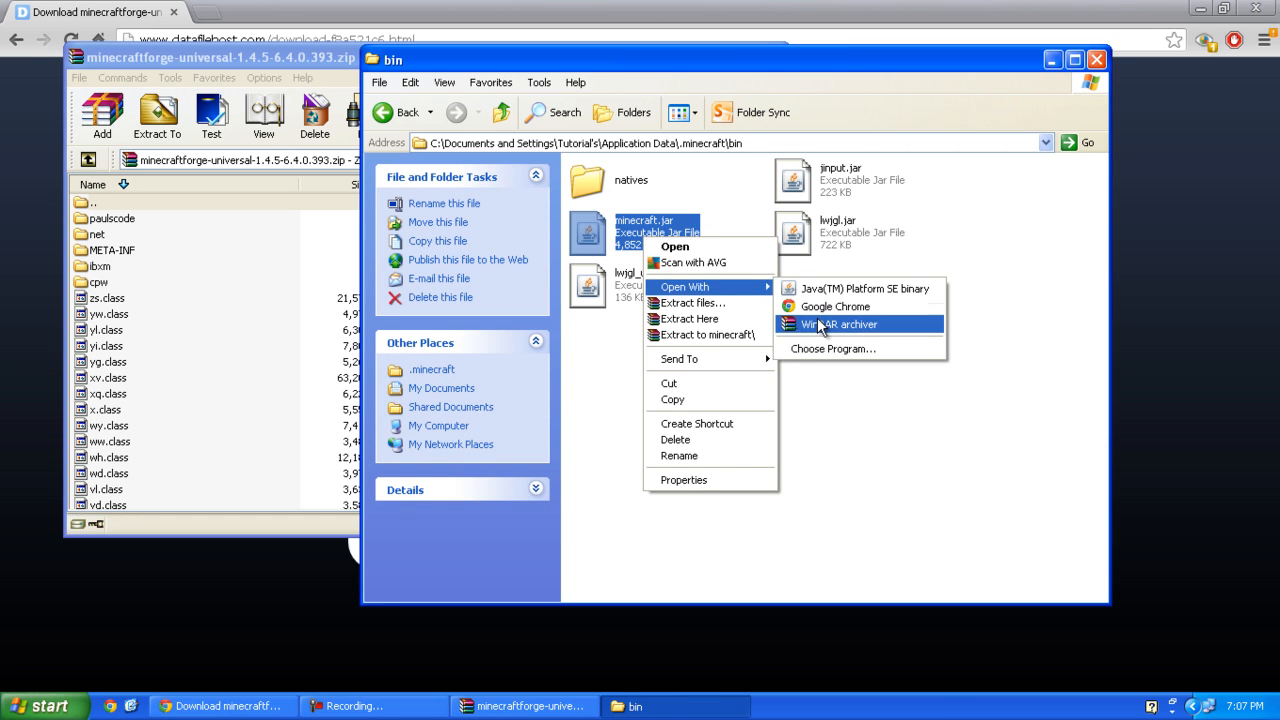
# - Open minecraft.jar with WinRAR archiver from the Open With menu
pyautogui.click(838, 324)
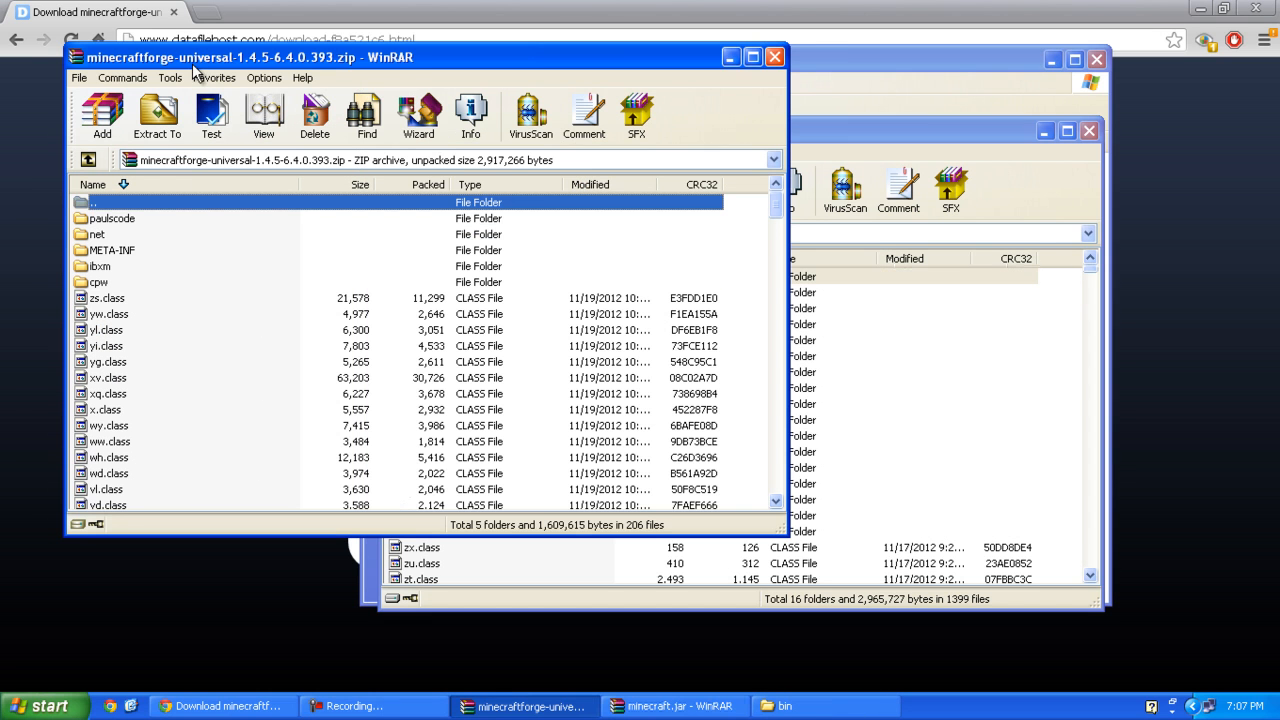
# - Select all Forge zip files and drag them into the minecraft.jar window
pyautogui.press('ctrl+a')
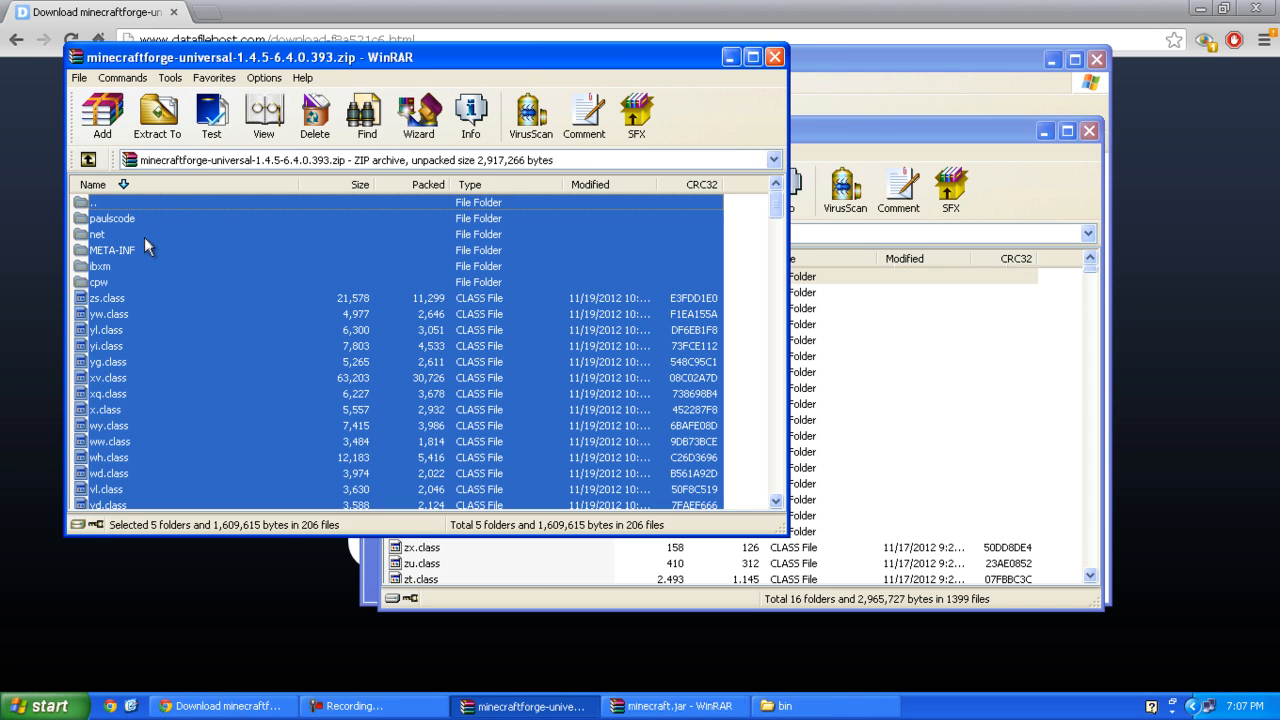
pyautogui.moveTo(98, 212)
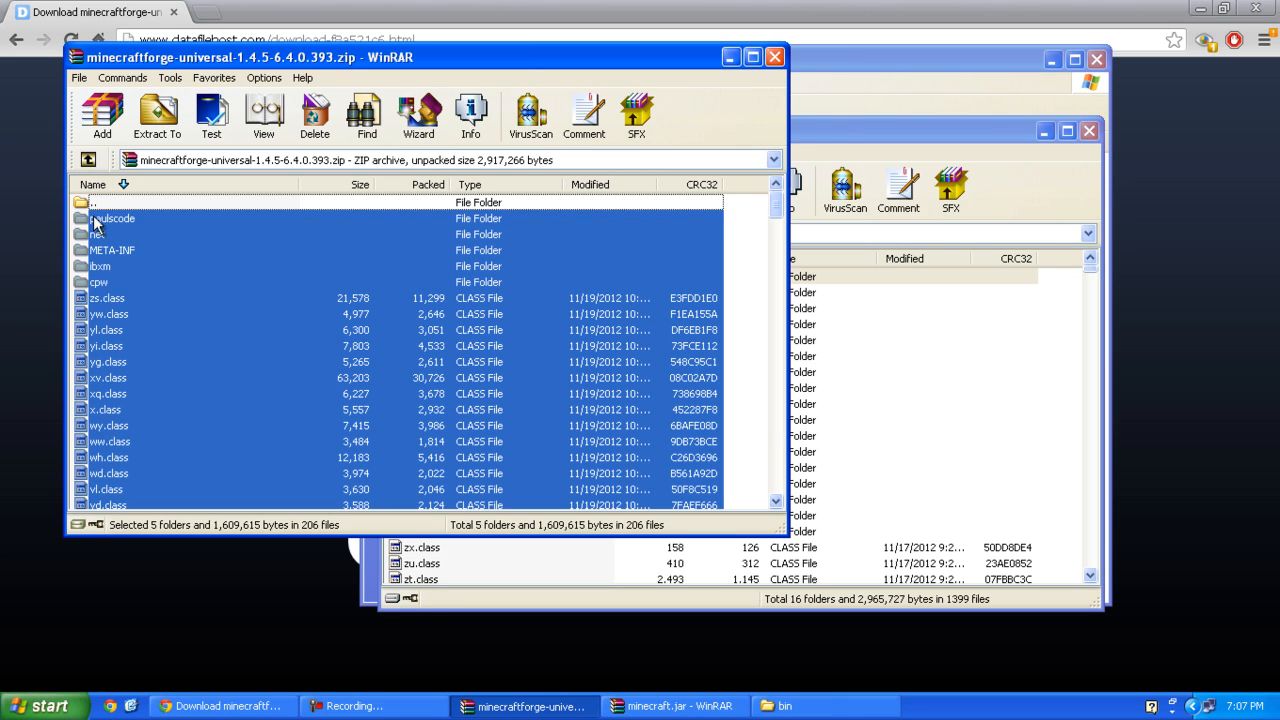
pyautogui.click(156, 114)
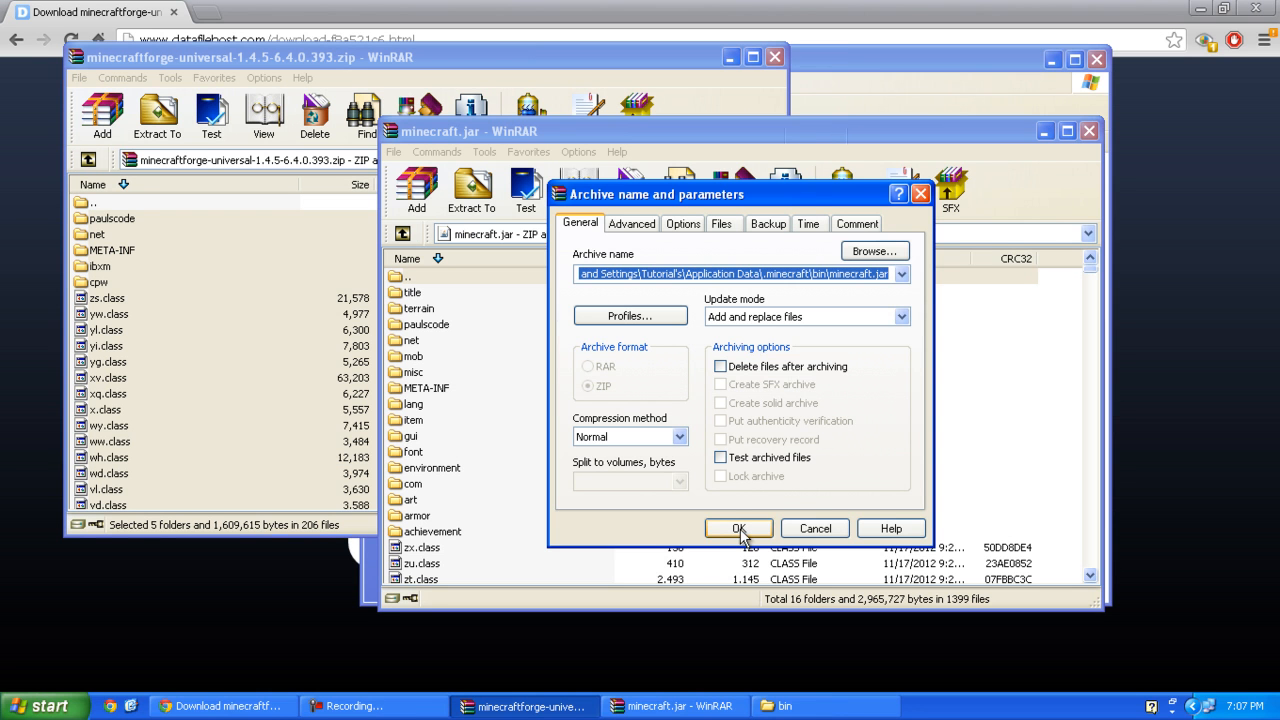
# - Confirm the archive parameters so minecraft.jar holds 18 folders and 1425 files
pyautogui.click(738, 528)
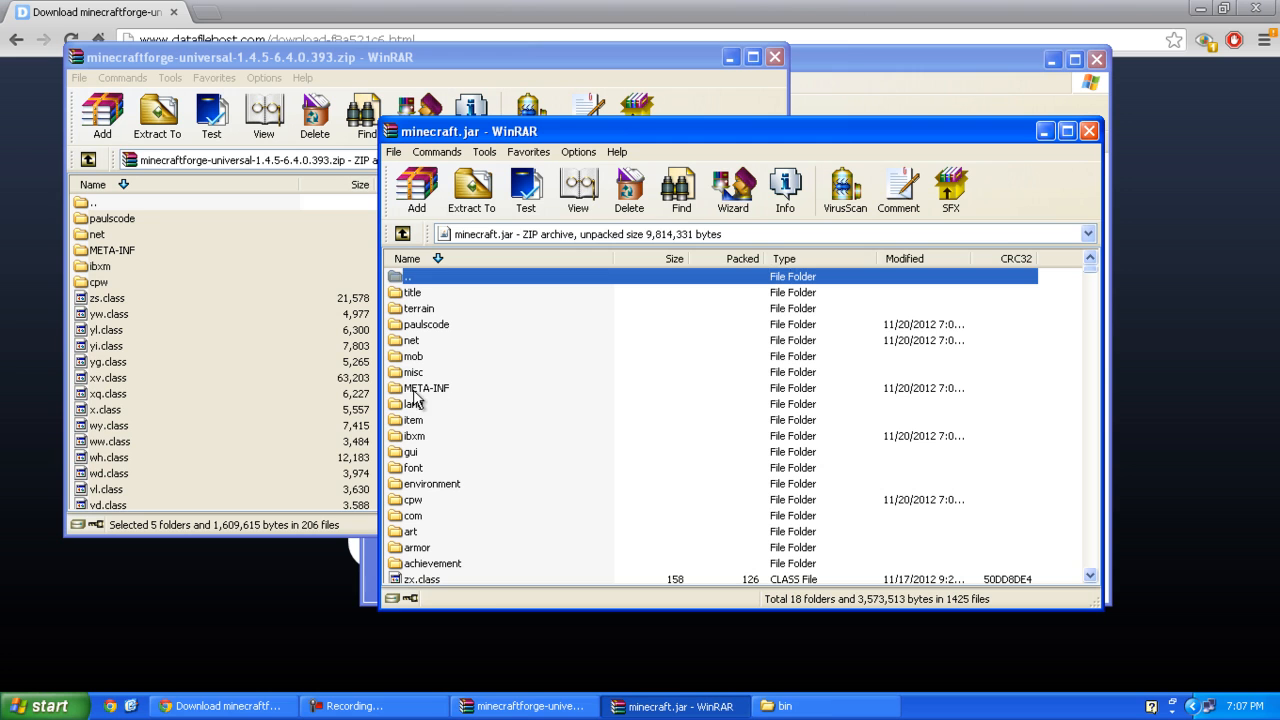
# - Delete META-INF from minecraft.jar, leaving 17 folders, and close the archive
pyautogui.click(428, 388)
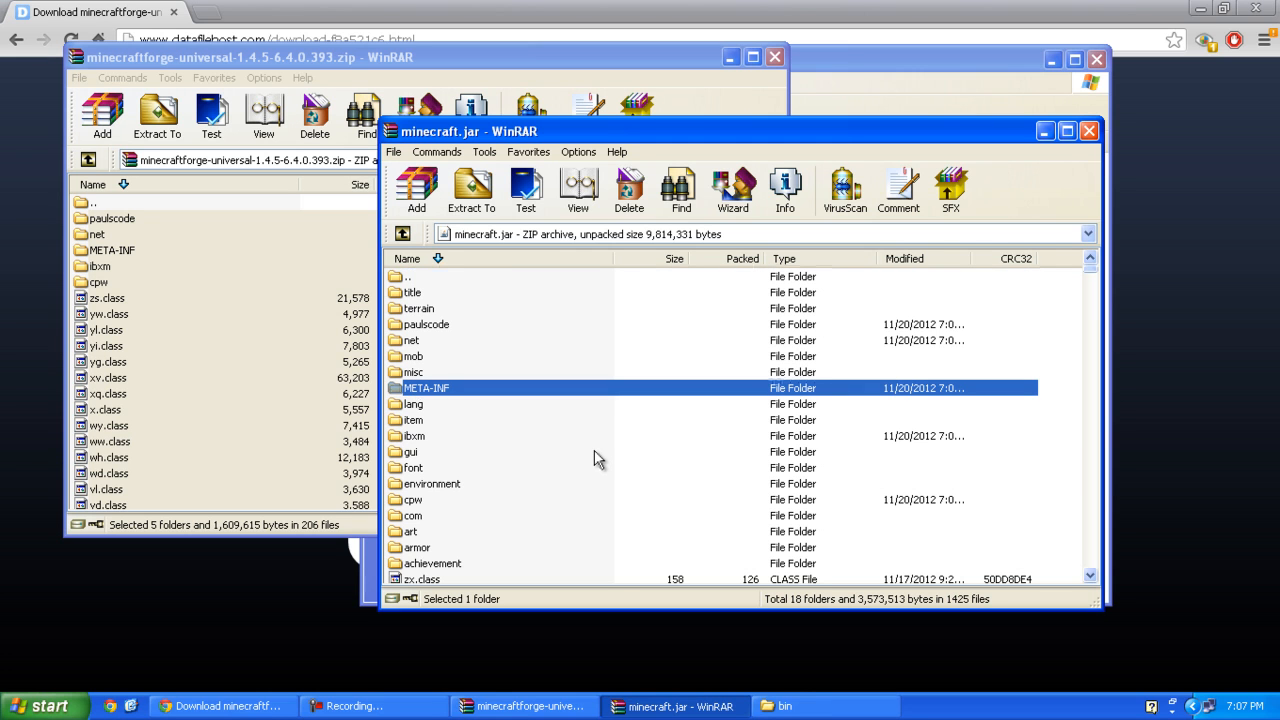
pyautogui.click(628, 190)
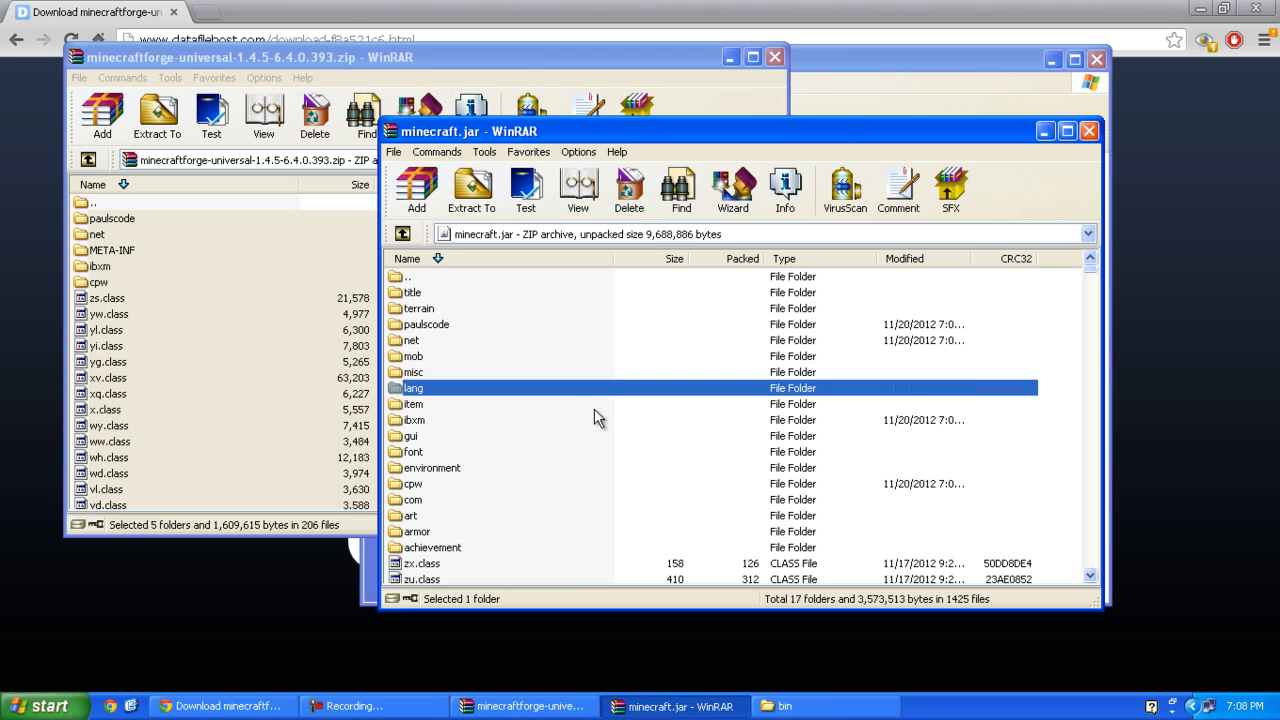
pyautogui.moveTo(808, 292)
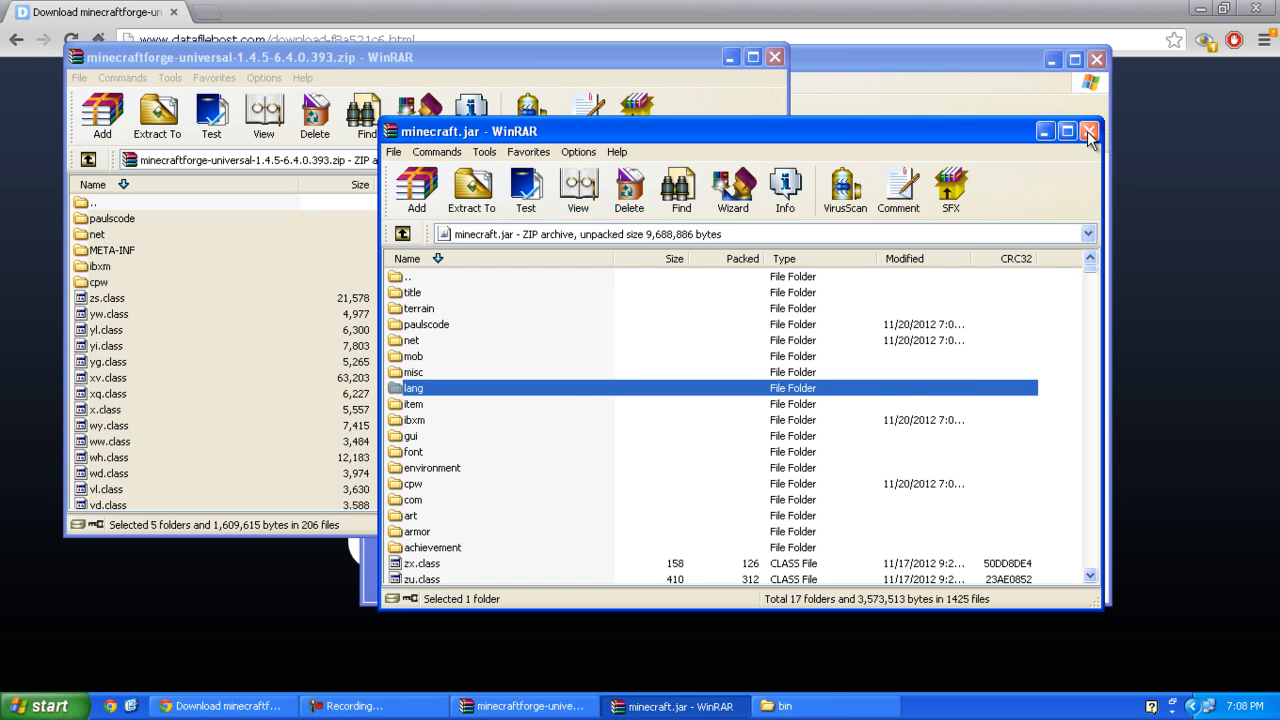
pyautogui.moveTo(1088, 132)
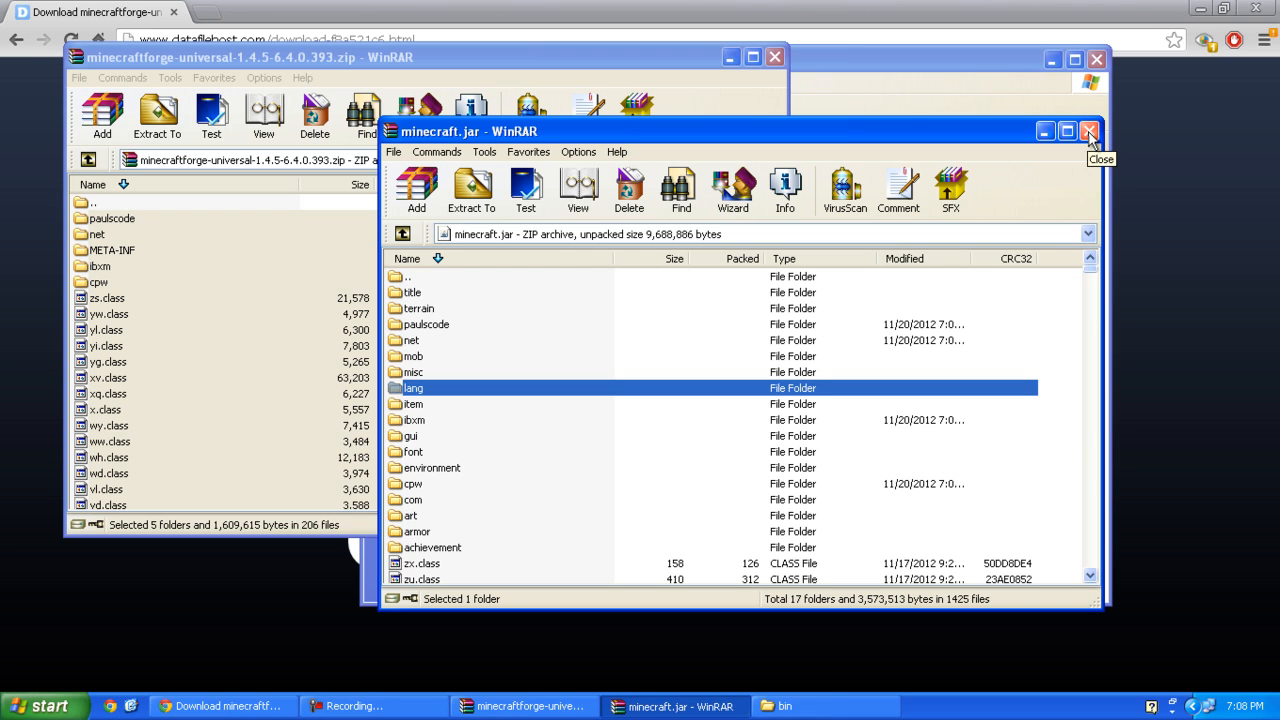
pyautogui.click(1088, 132)
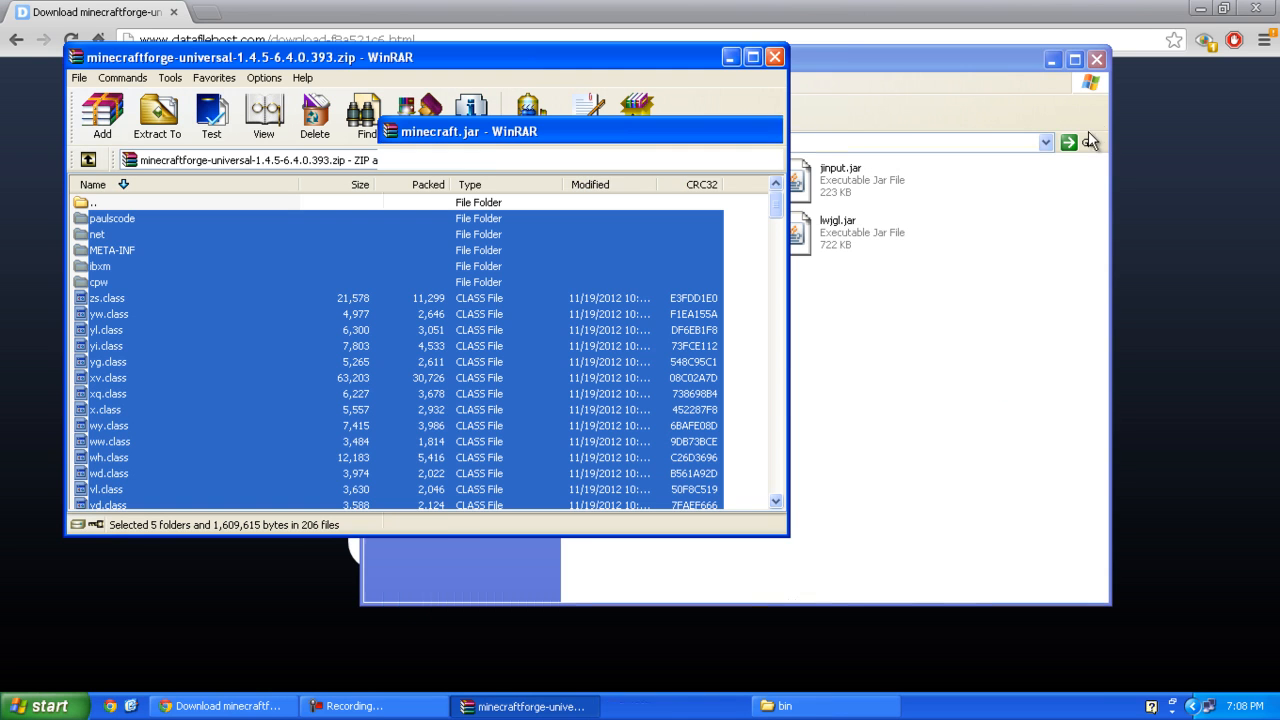